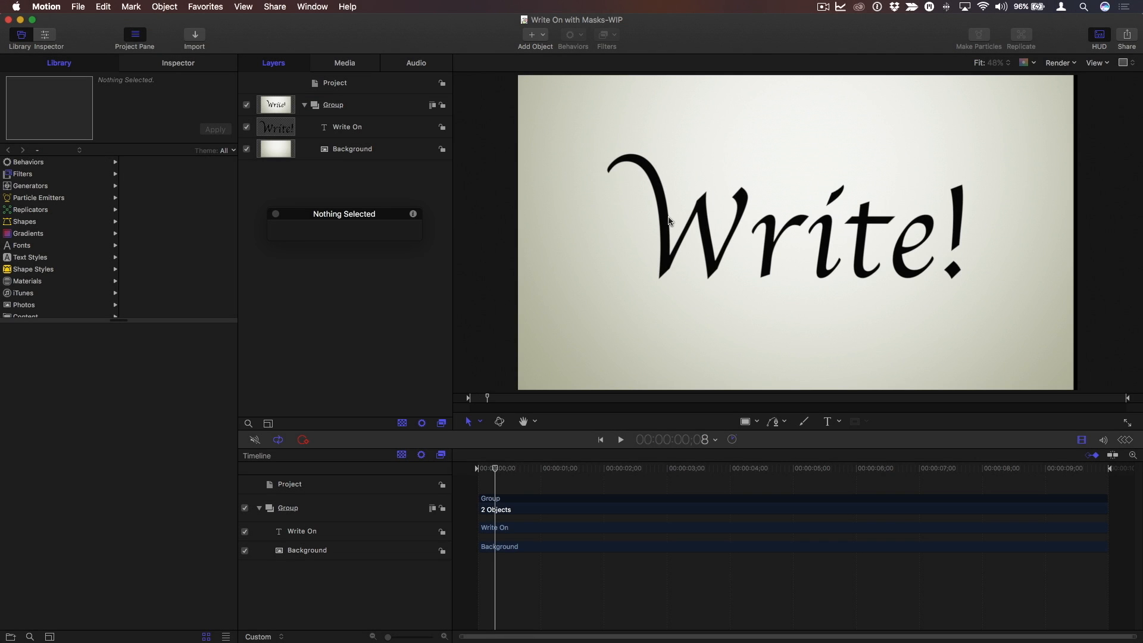
Activate the Bezier tool with a white outline, no fill, and stroke width 26
left_click(347, 126)
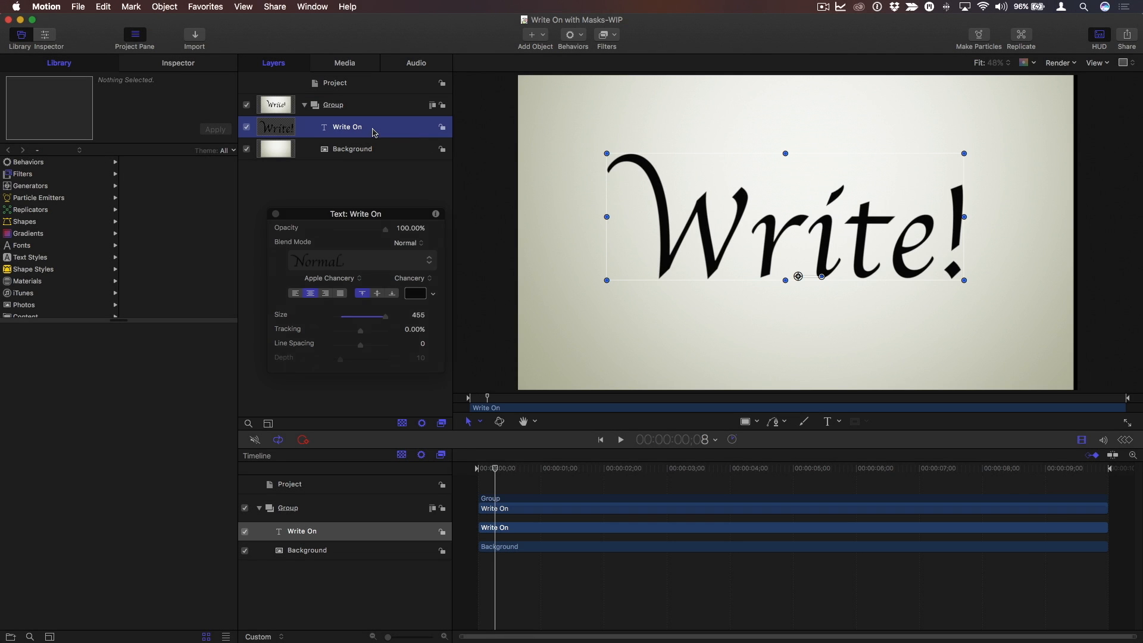
mouse_move(649, 217)
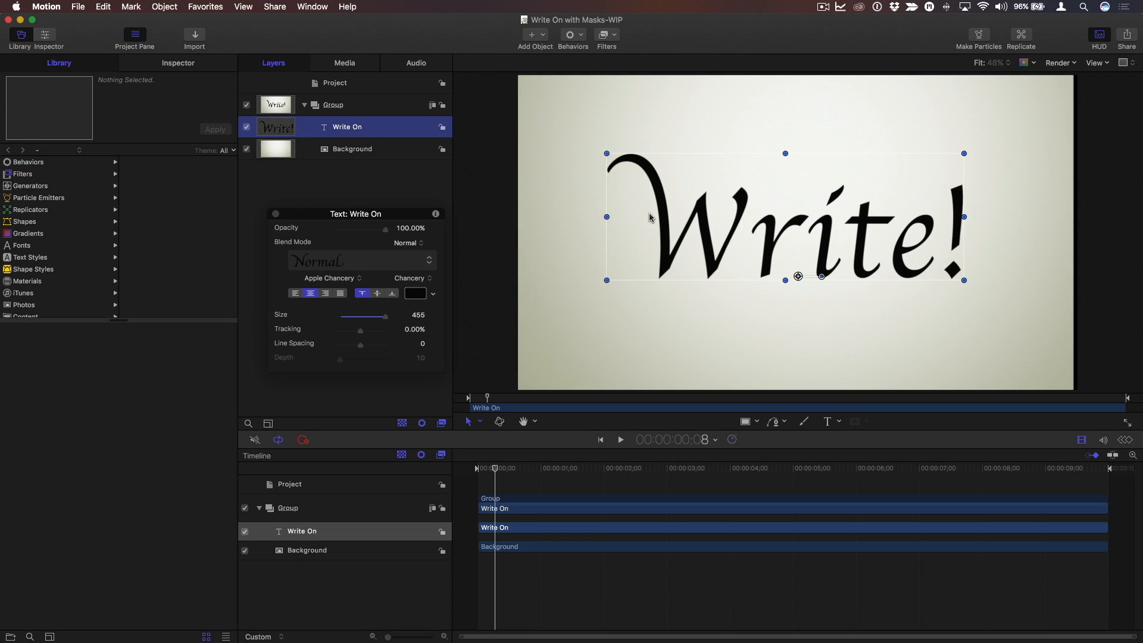
mouse_move(666, 241)
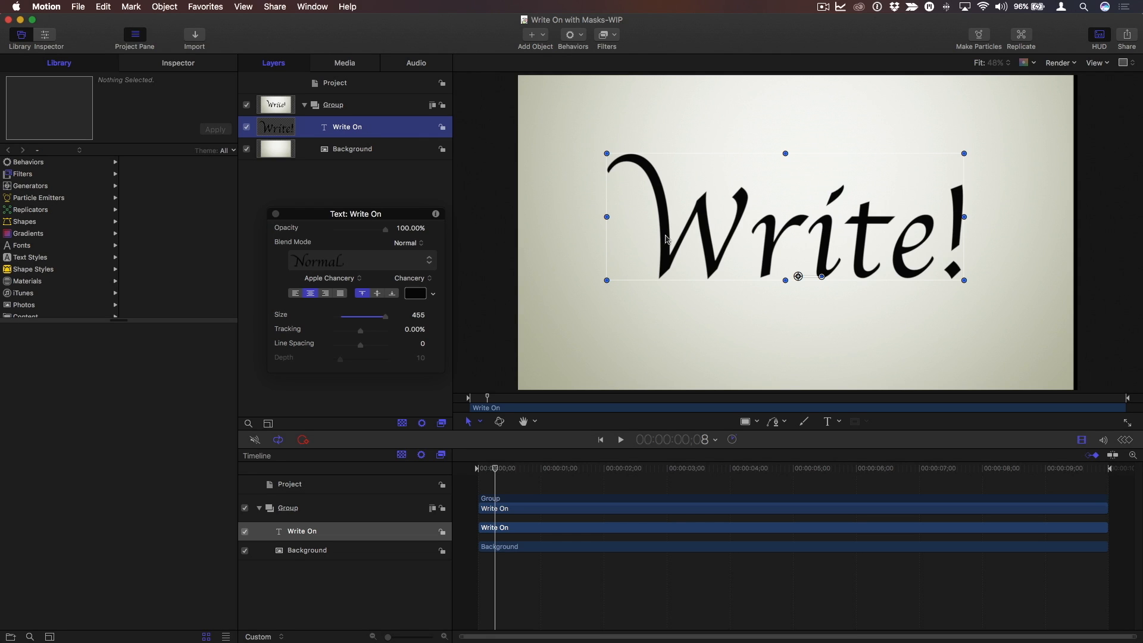
mouse_move(679, 243)
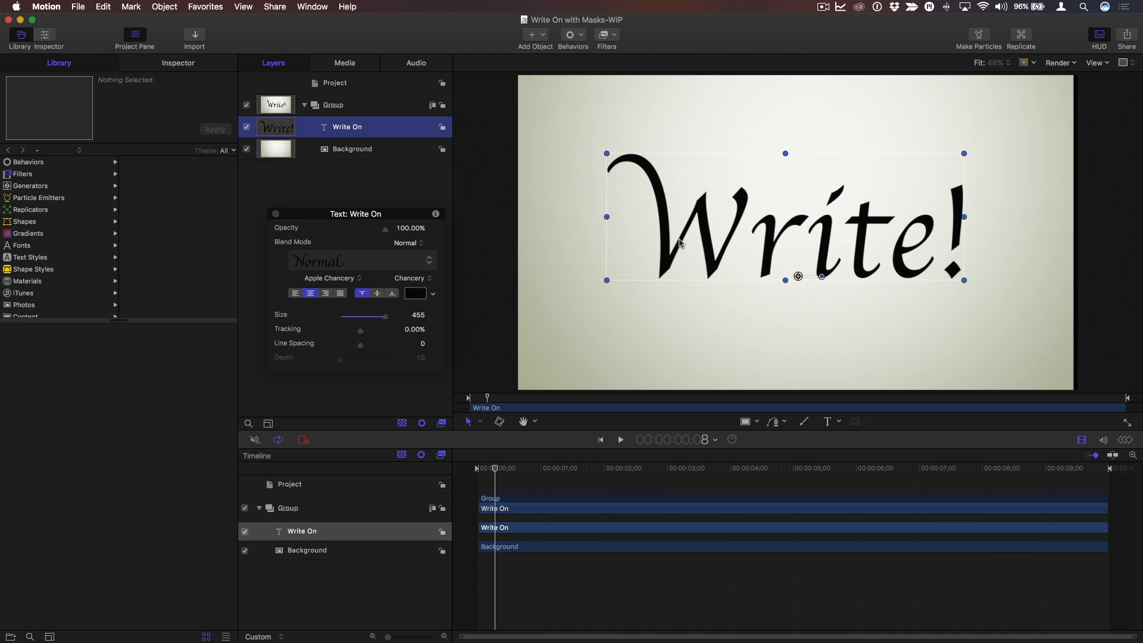
mouse_move(688, 216)
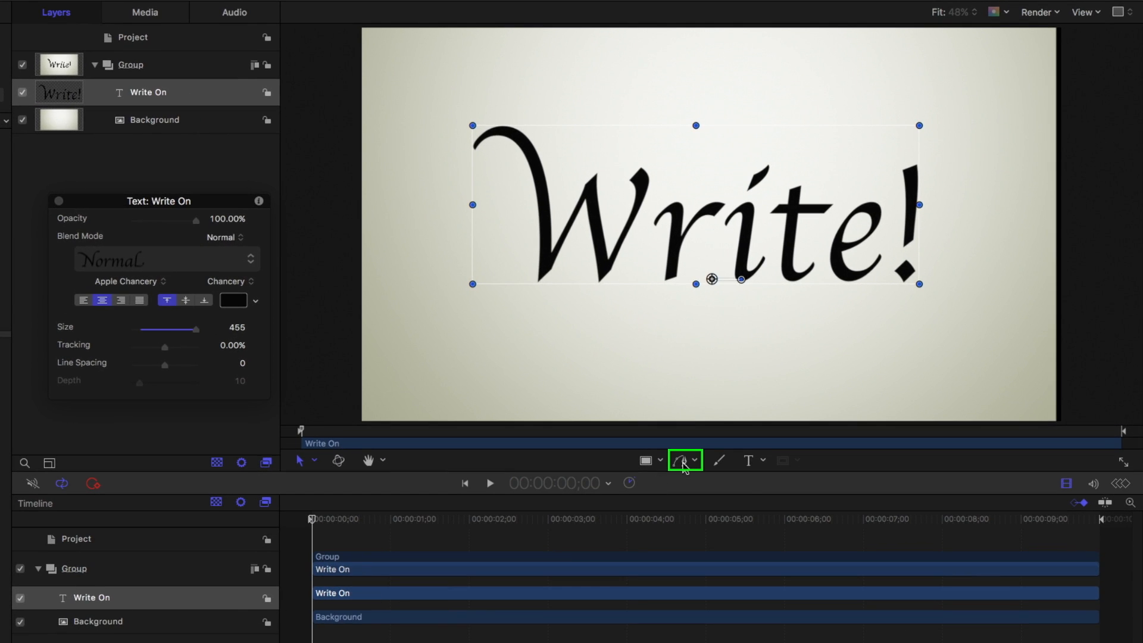
mouse_move(684, 460)
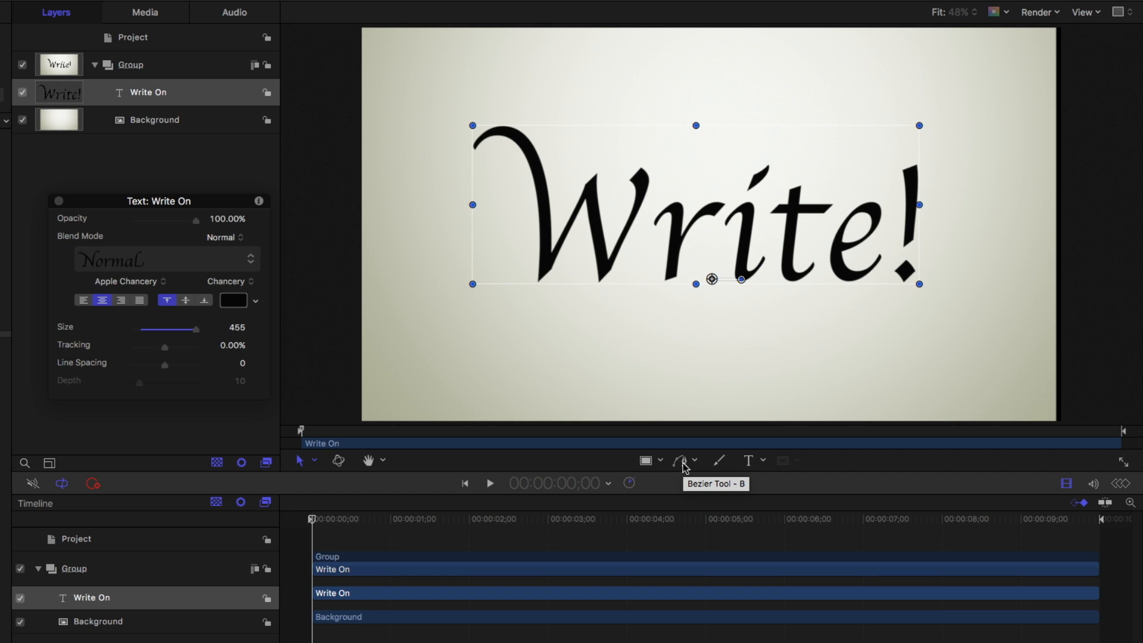
left_click(681, 460)
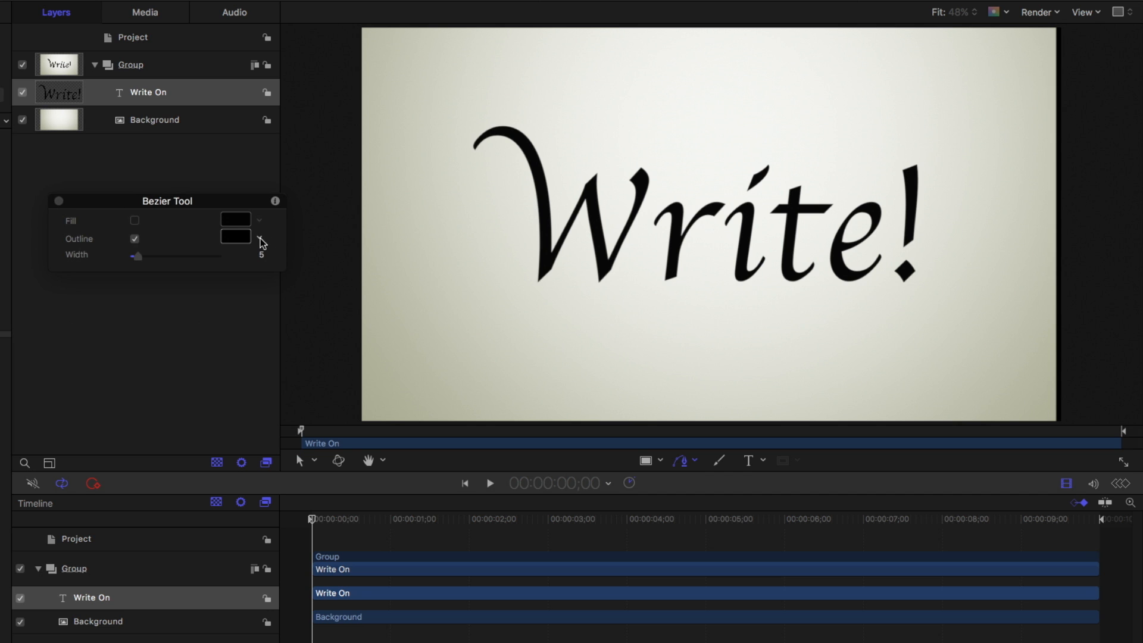
left_click(234, 236)
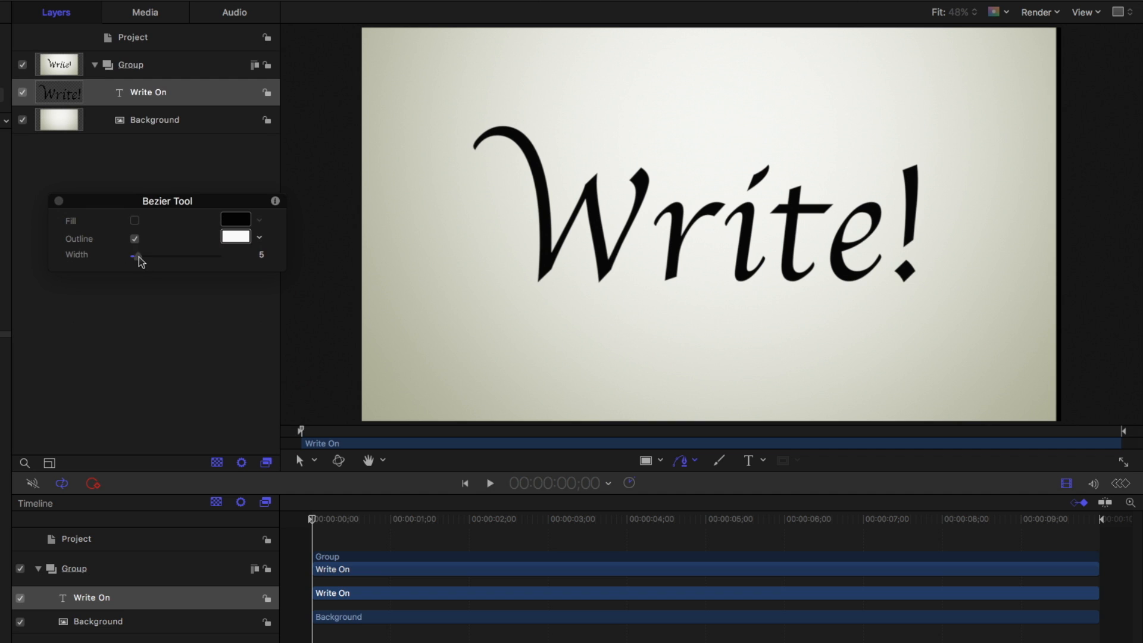
left_click_drag(133, 256, 155, 256)
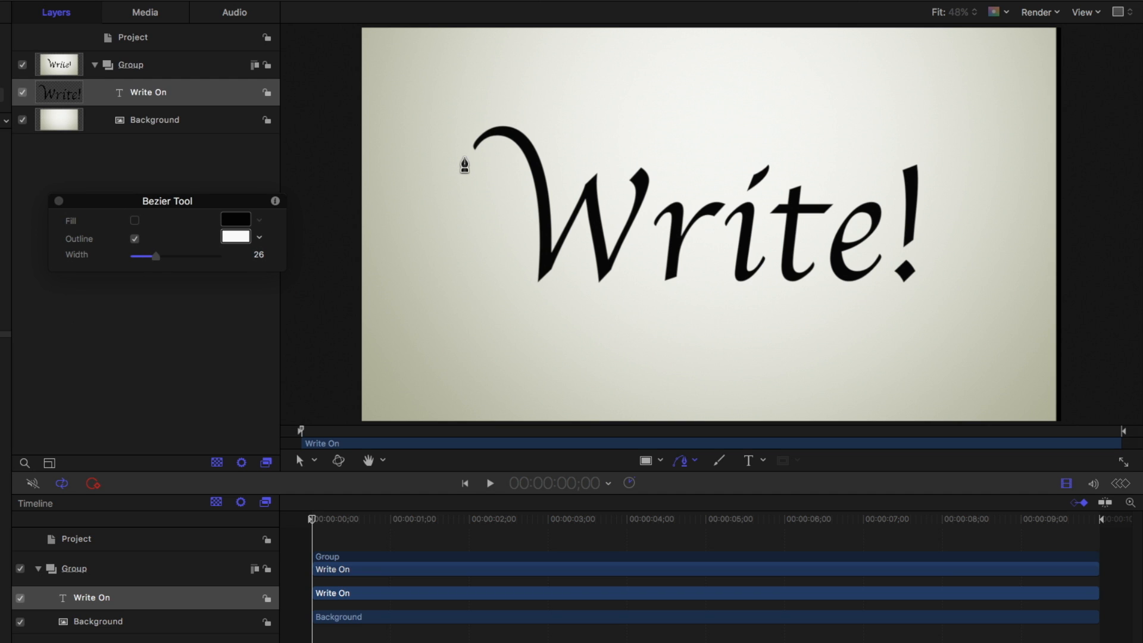
mouse_move(504, 147)
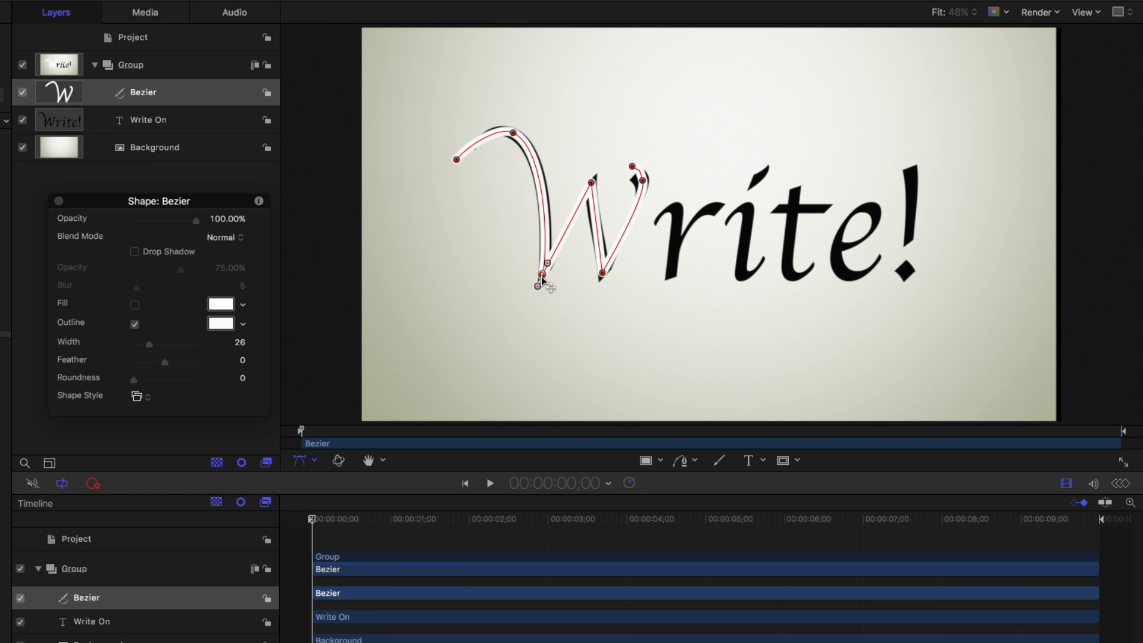
mouse_move(149, 347)
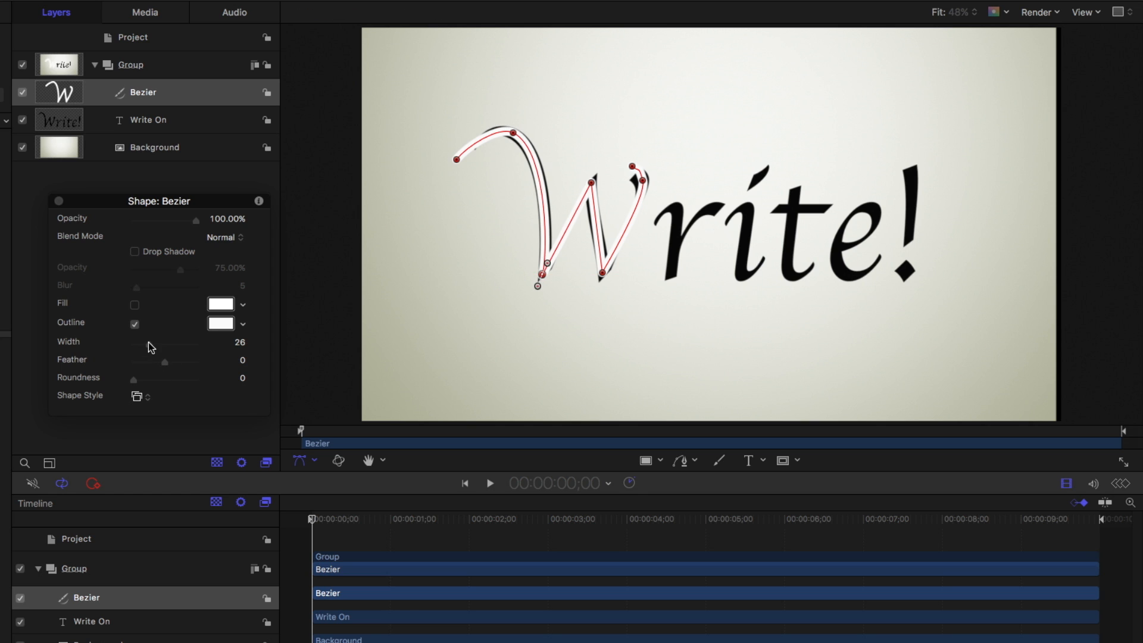
Widen the W stroke to 68 and nudge a control point so it covers the letter
left_click_drag(150, 345, 173, 345)
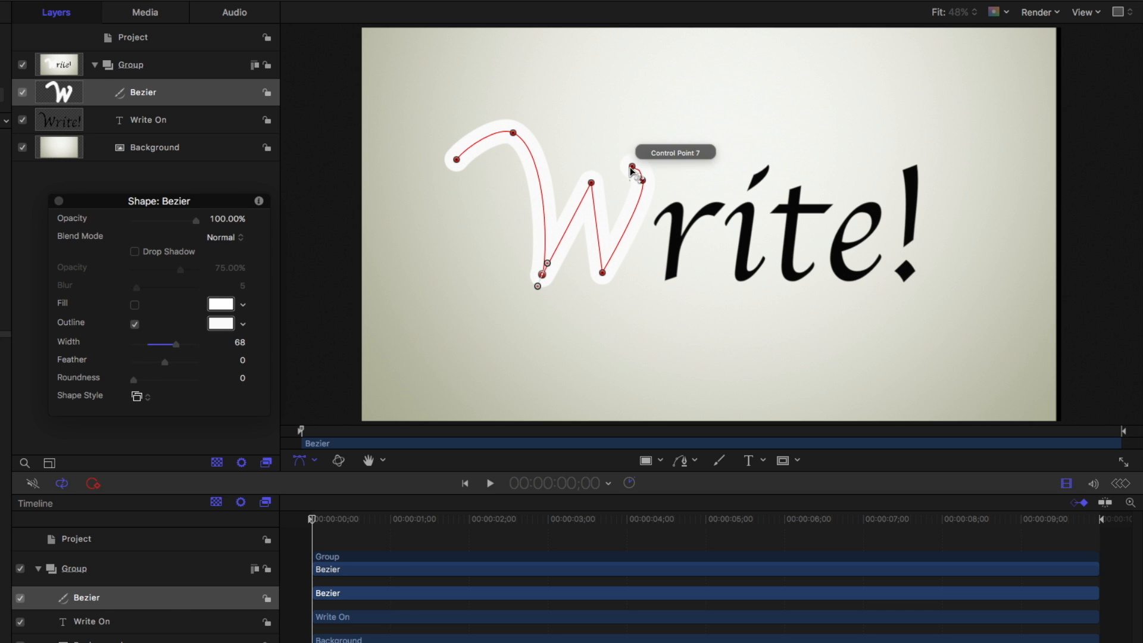
left_click_drag(632, 169, 635, 177)
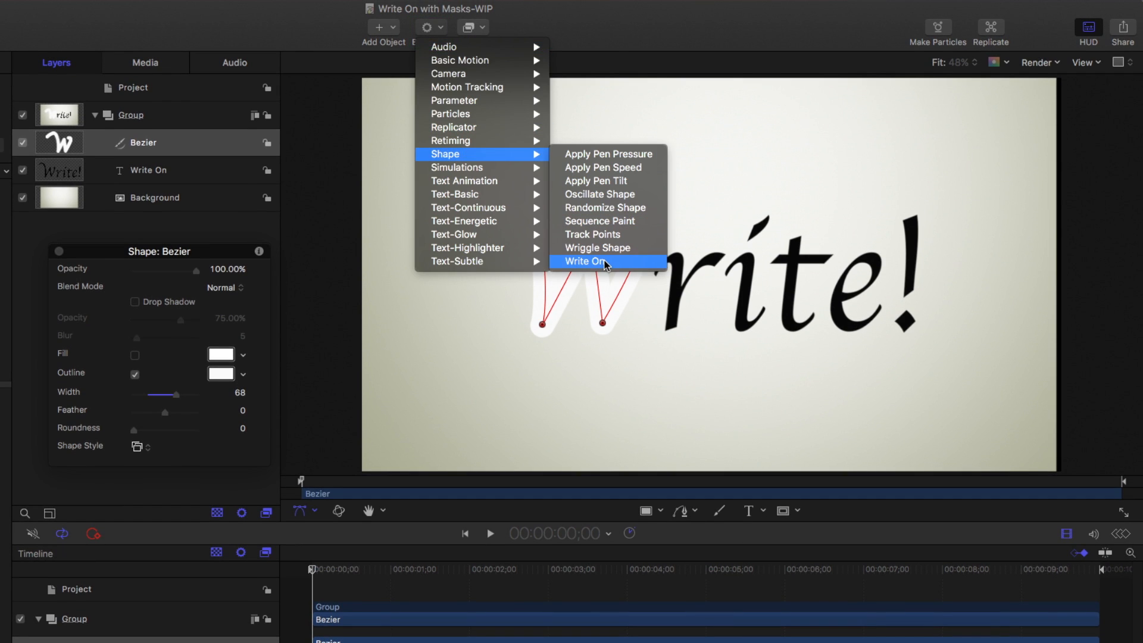
Attach a Write On behavior to the Bezier stroke, then reselect the Write On text layer
left_click(582, 262)
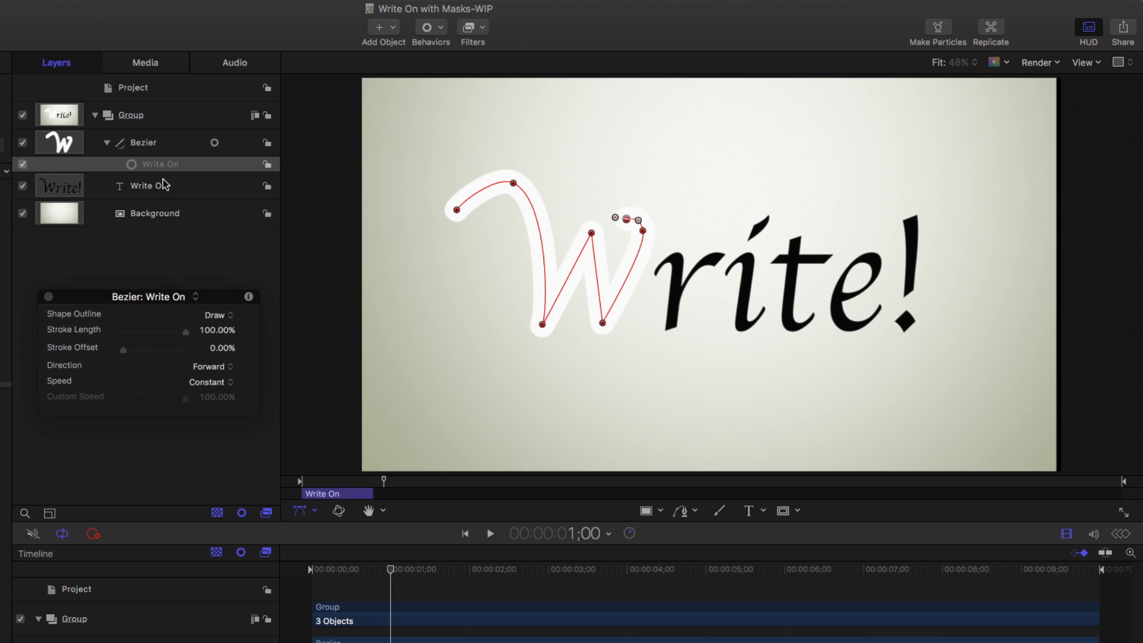
left_click(143, 185)
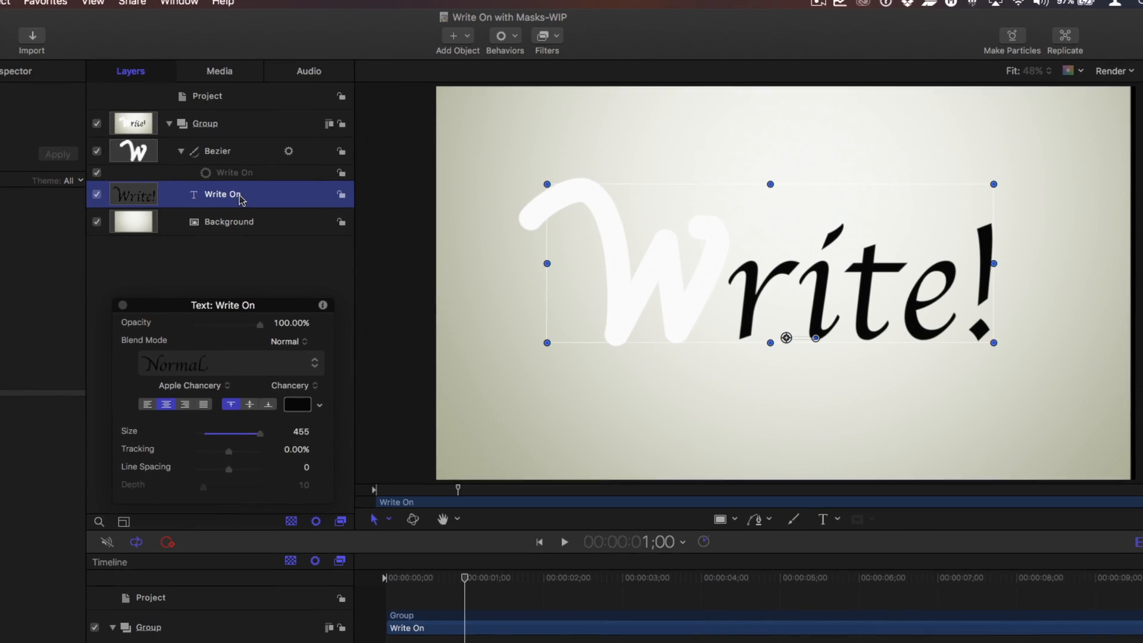
Add an image mask to the Write On text via Object > Add Image Mask
left_click(62, 8)
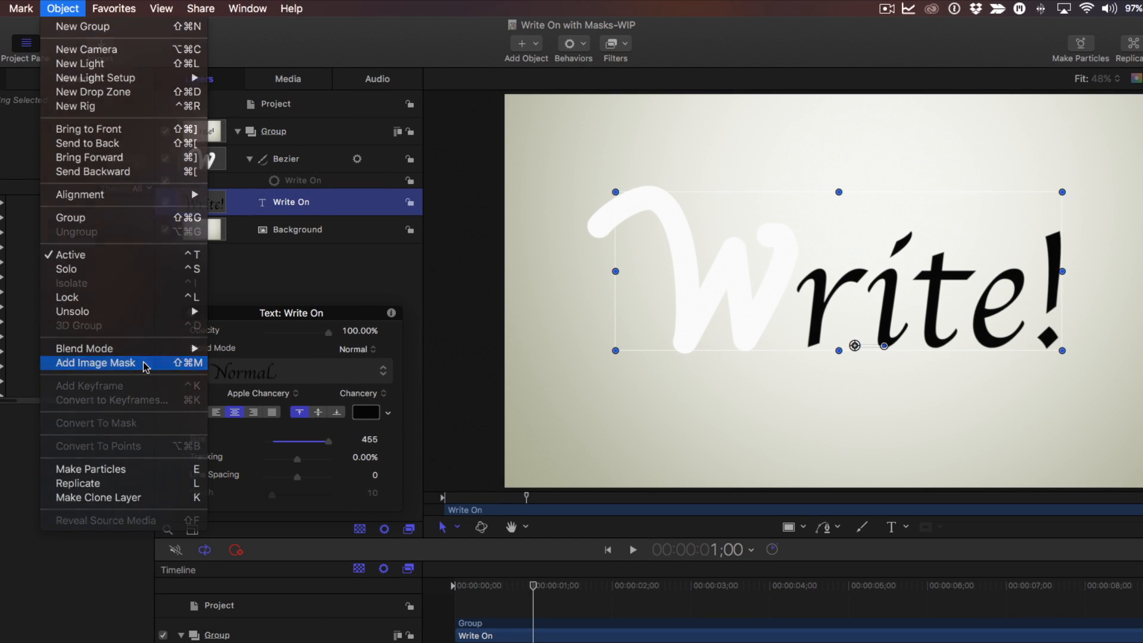
left_click(94, 363)
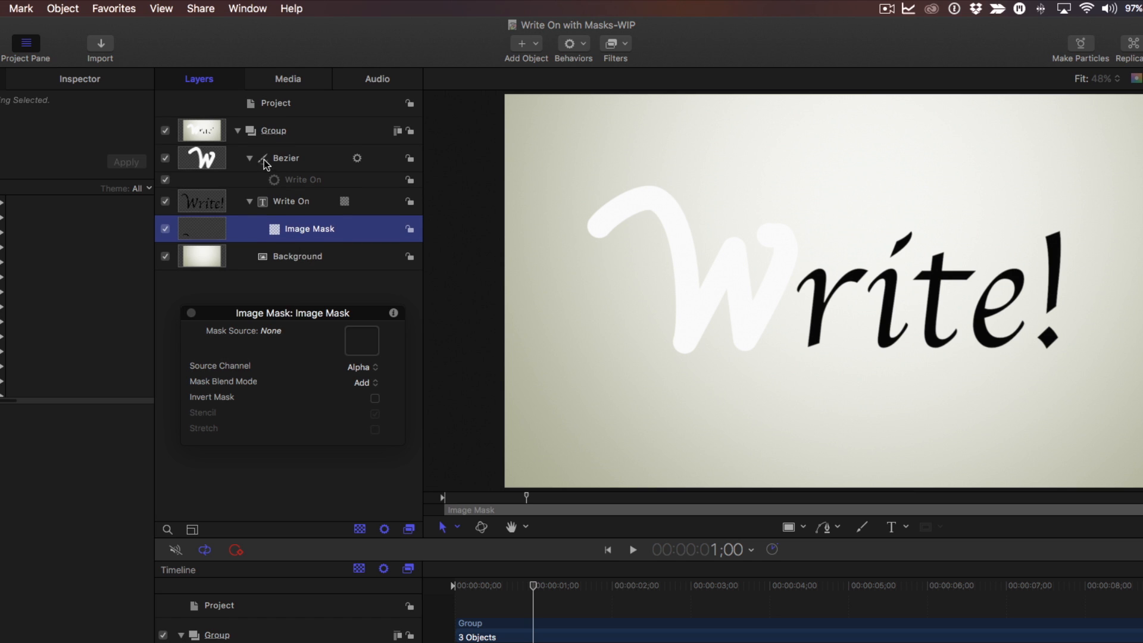
mouse_move(352, 347)
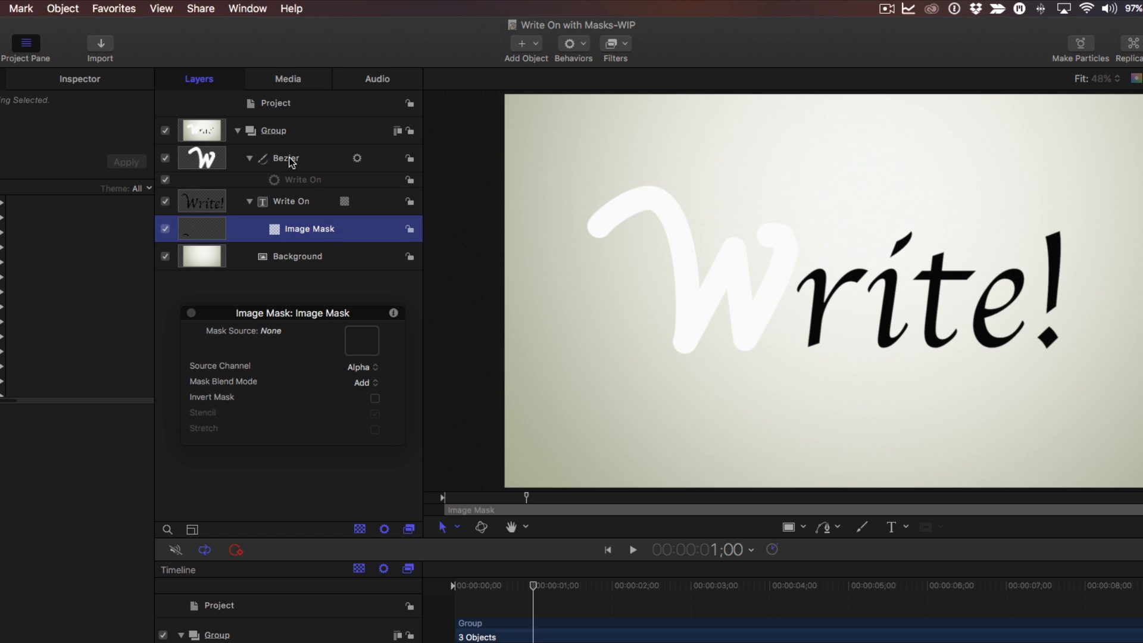
Group the Bezier stroke into its own group named 'Masks'
left_click(62, 7)
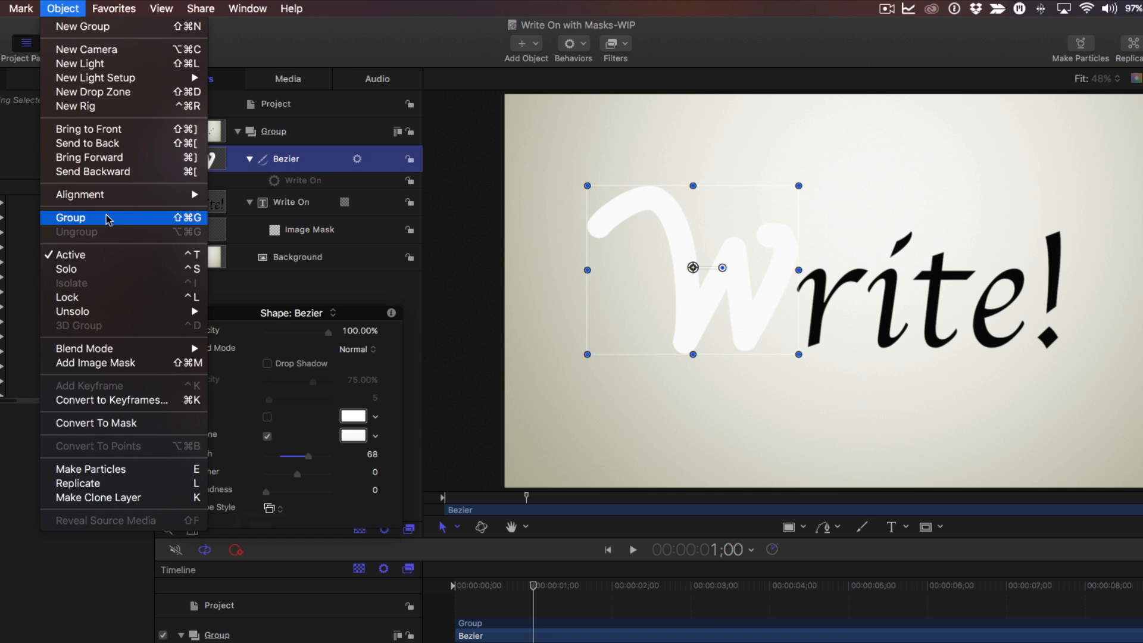
left_click(71, 217)
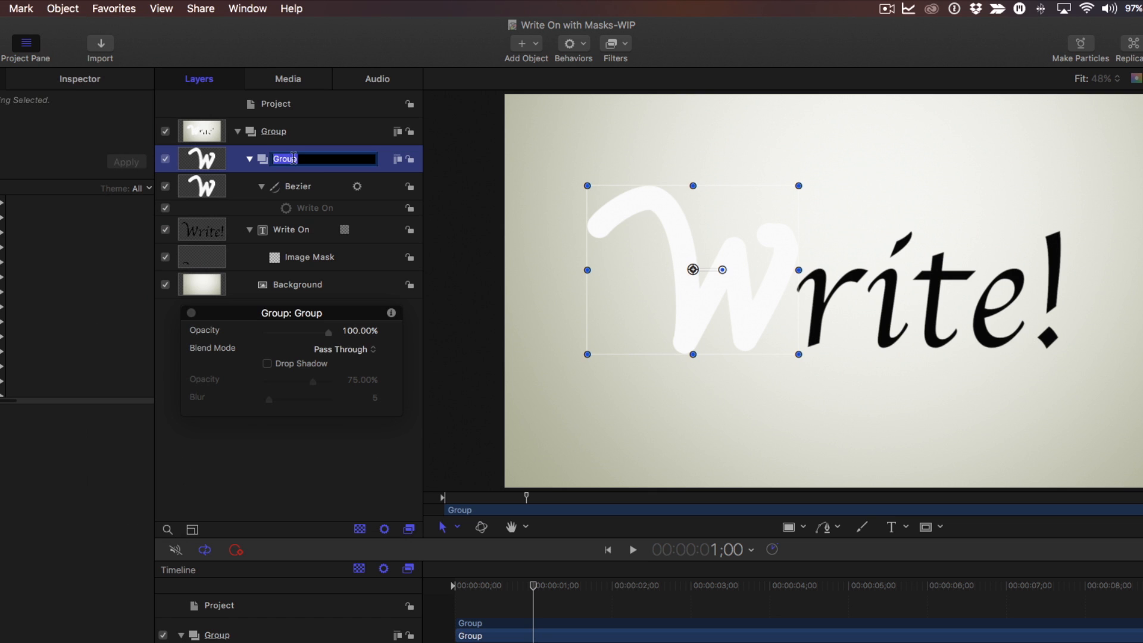
type("Masks")
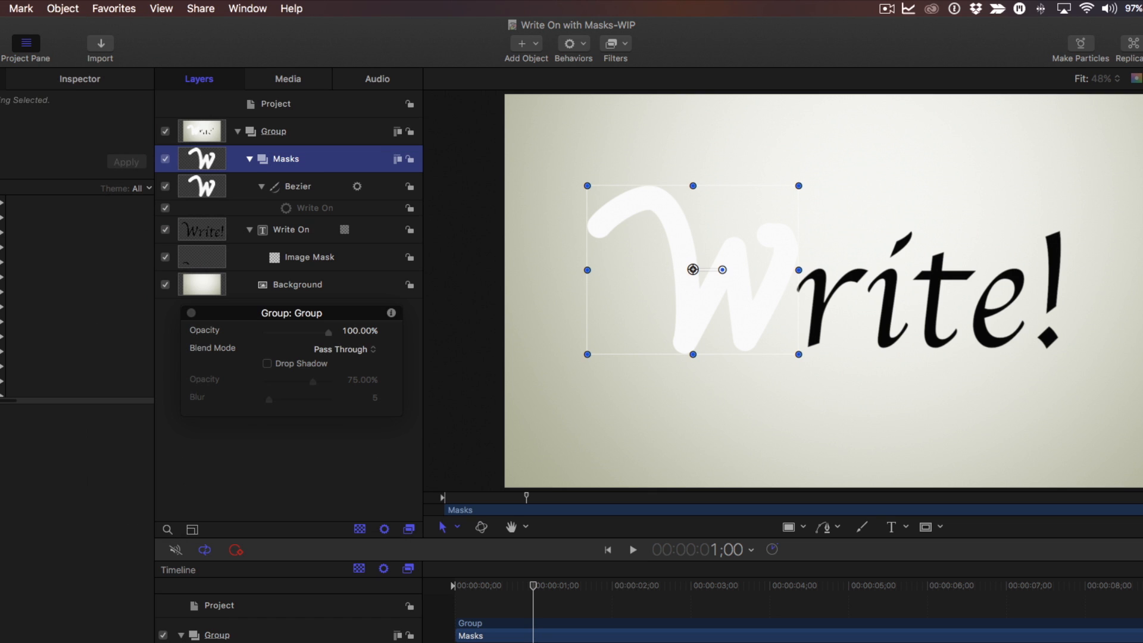
left_click(308, 256)
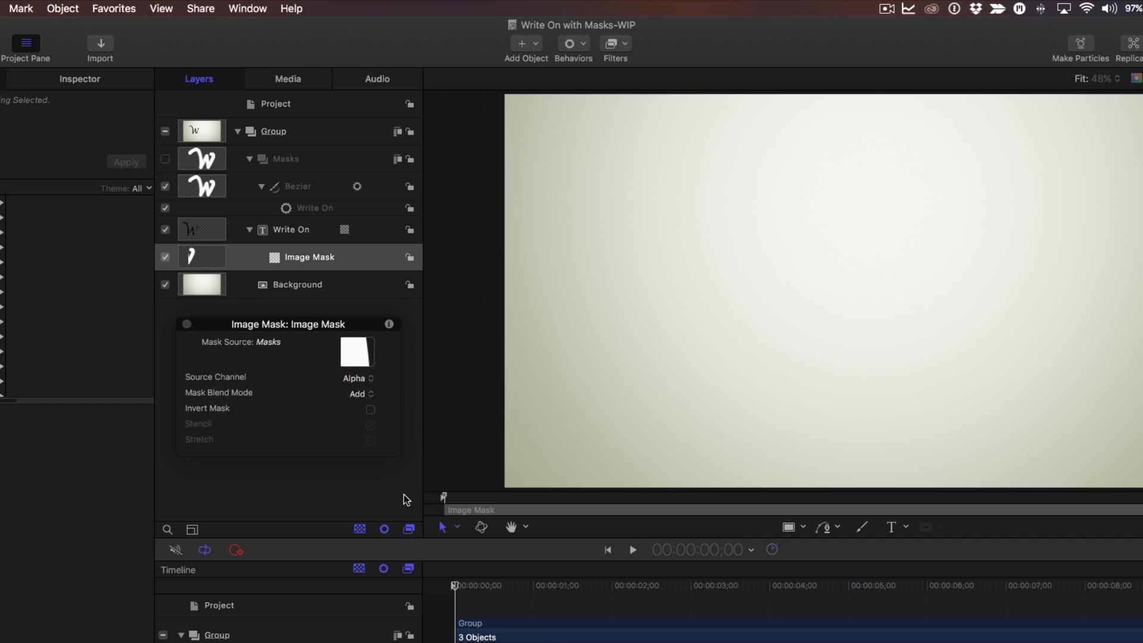
Set the Masks group as the image mask source, leaving the title hidden at start
left_click(630, 549)
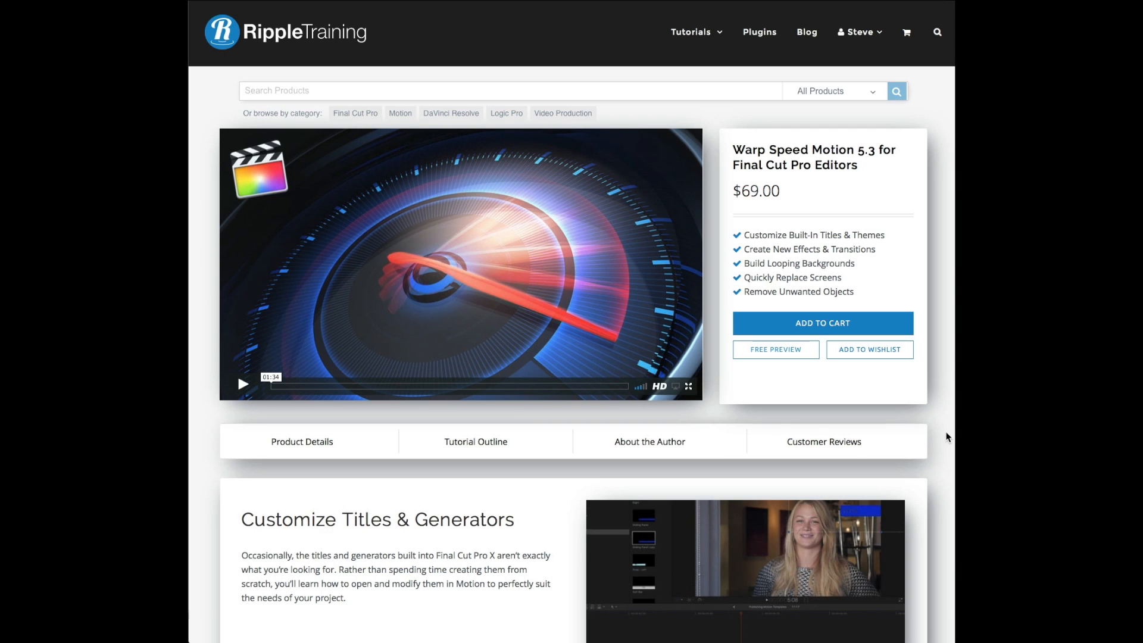
Scroll the course page down to the Create Write-On Effects section
scroll("down", 3)
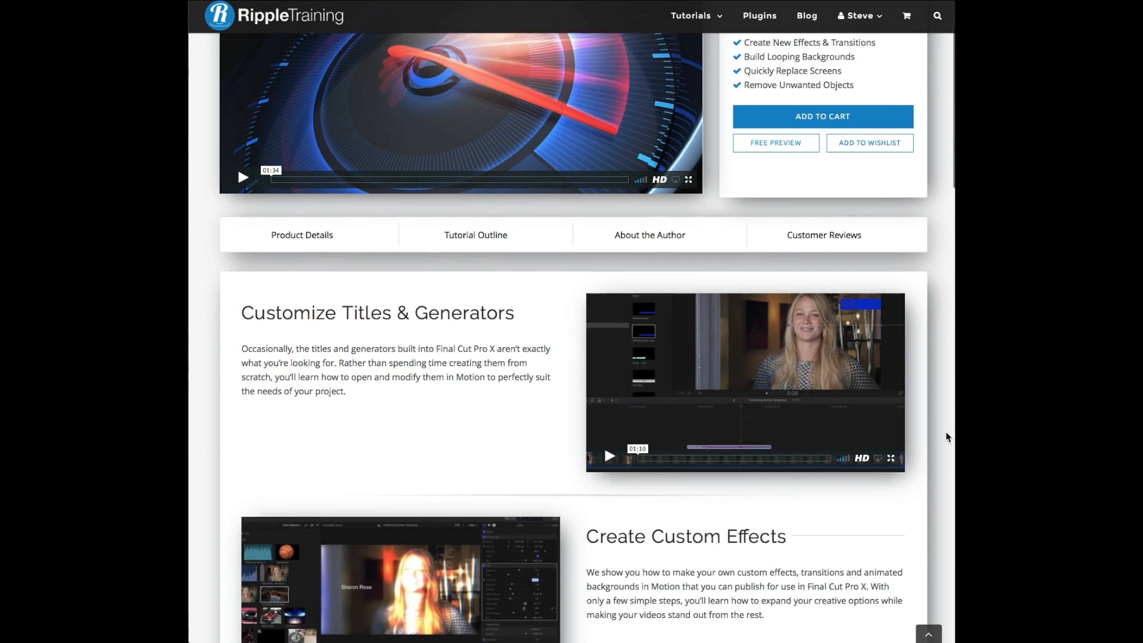
scroll("down", 3)
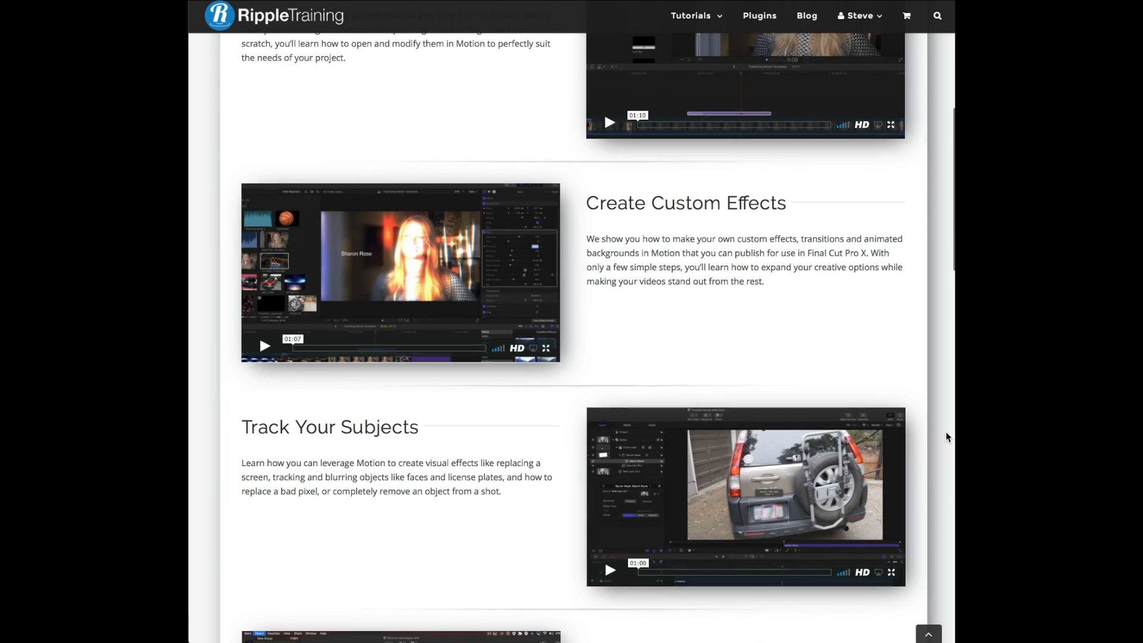
scroll("down", 3)
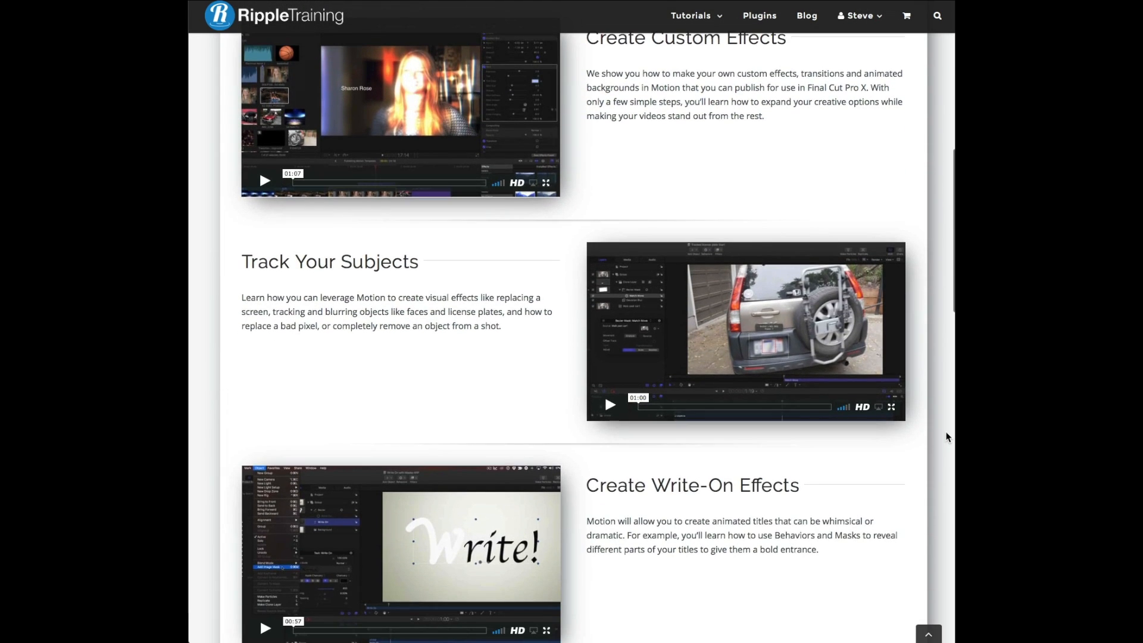
scroll("down", 3)
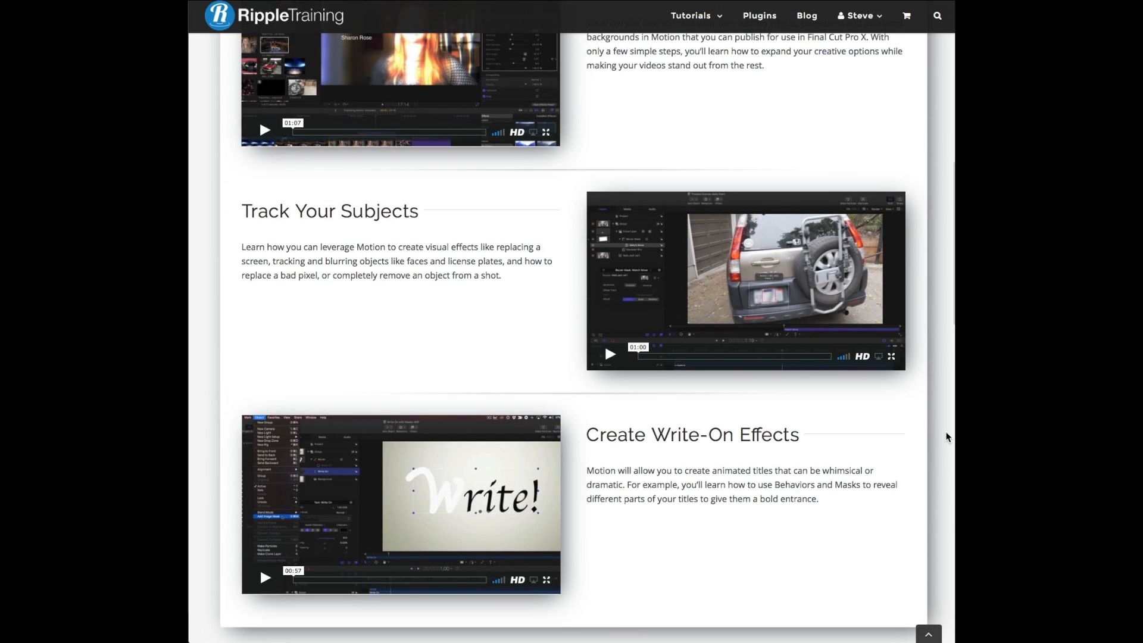